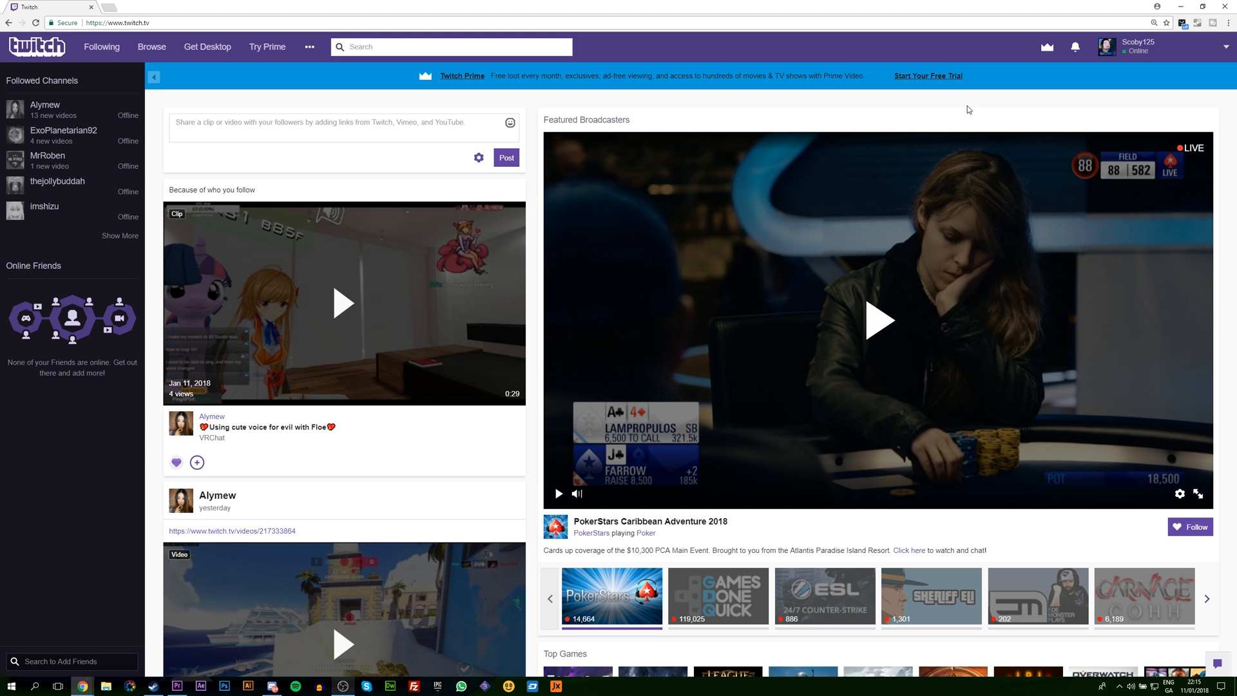
mouse_move(906, 101)
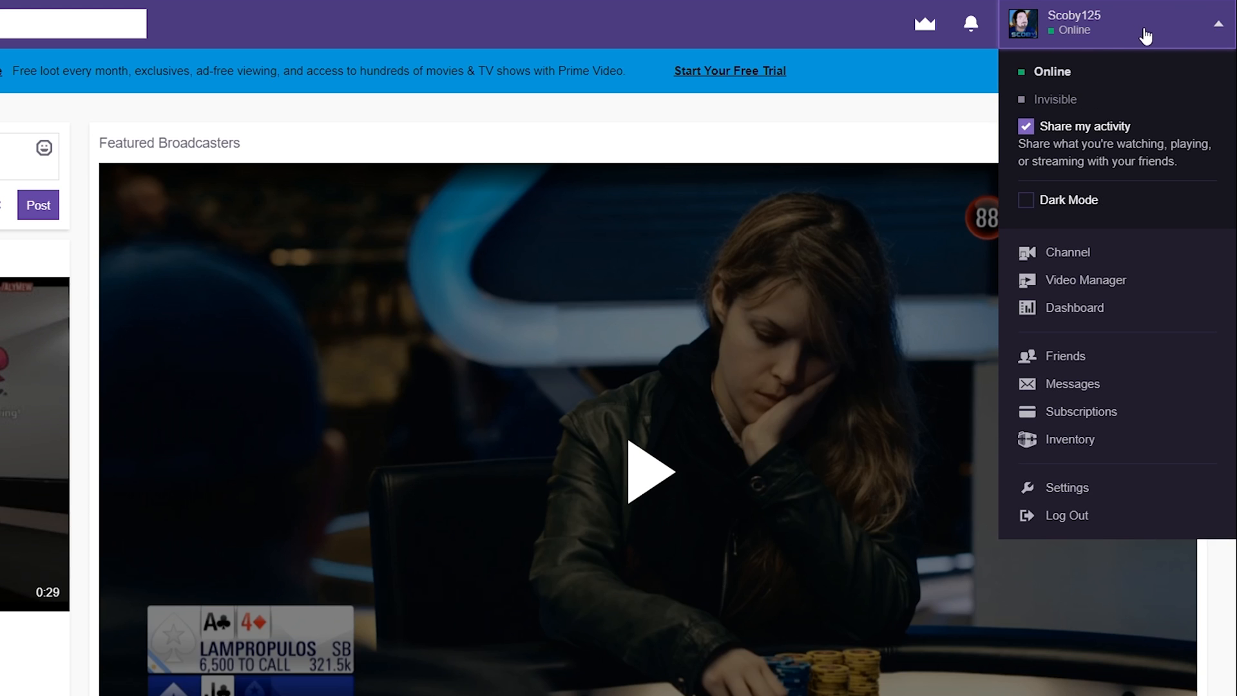
mouse_move(1081, 411)
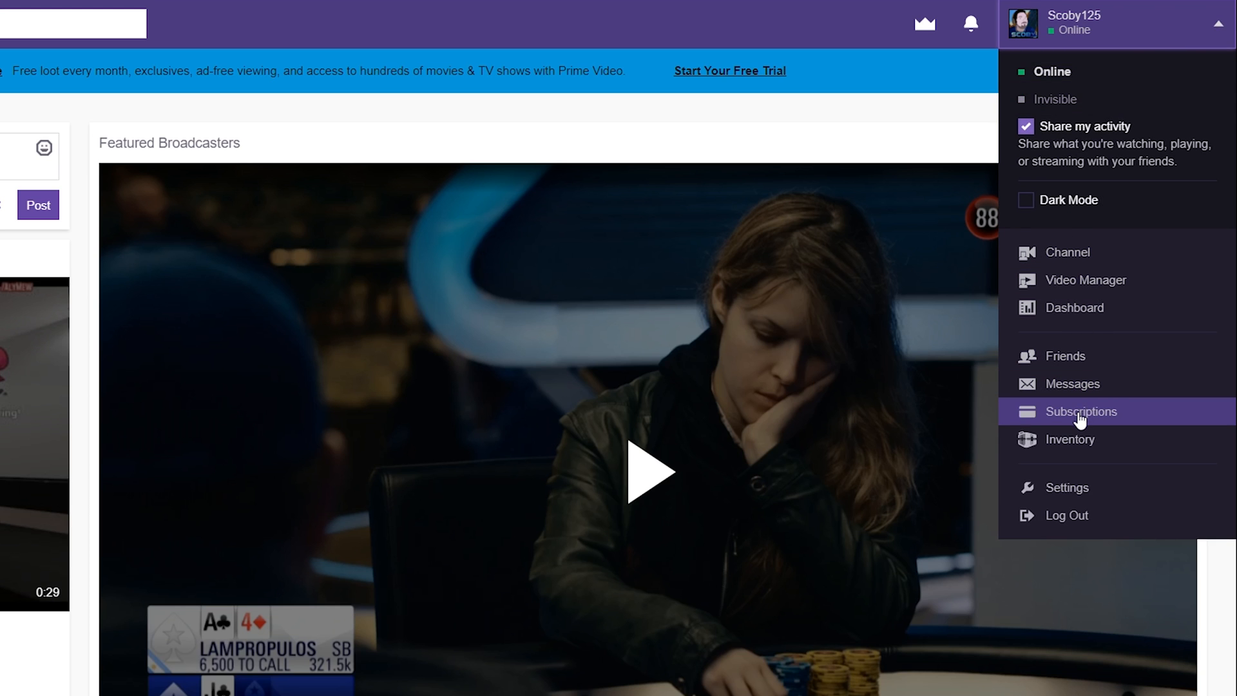
- From Subscriptions, reach the imshizu card's payment info and choose Don't Renew
click(1082, 411)
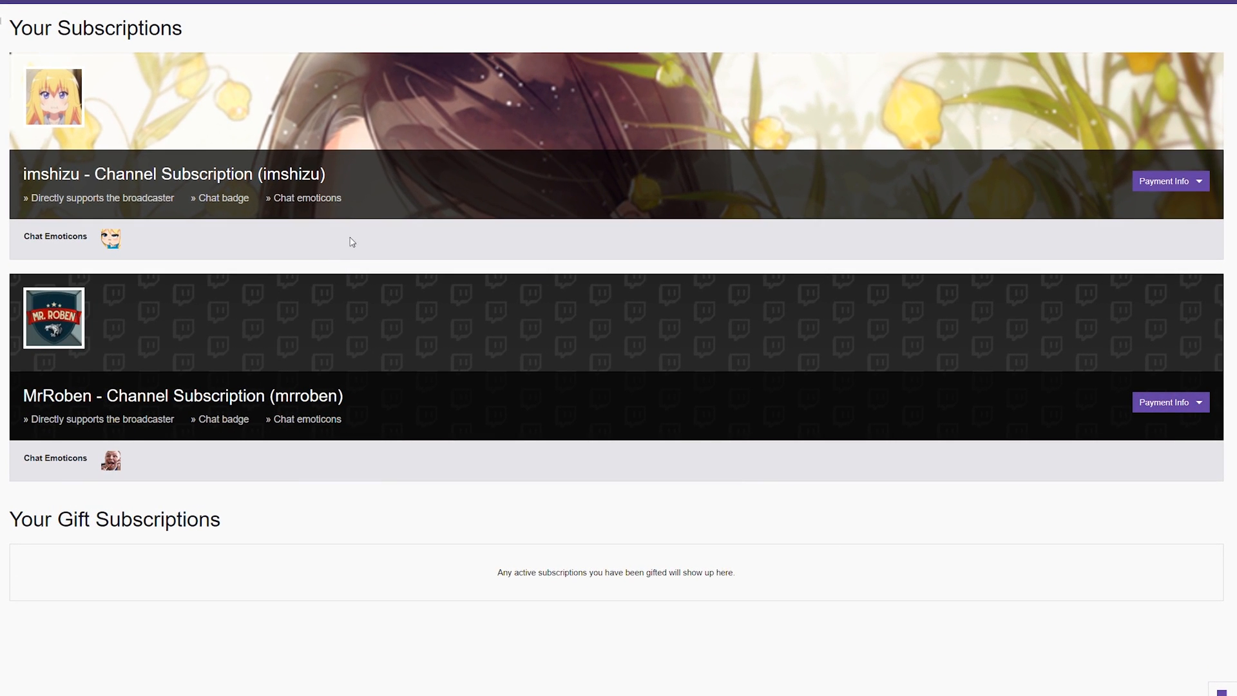
mouse_move(477, 286)
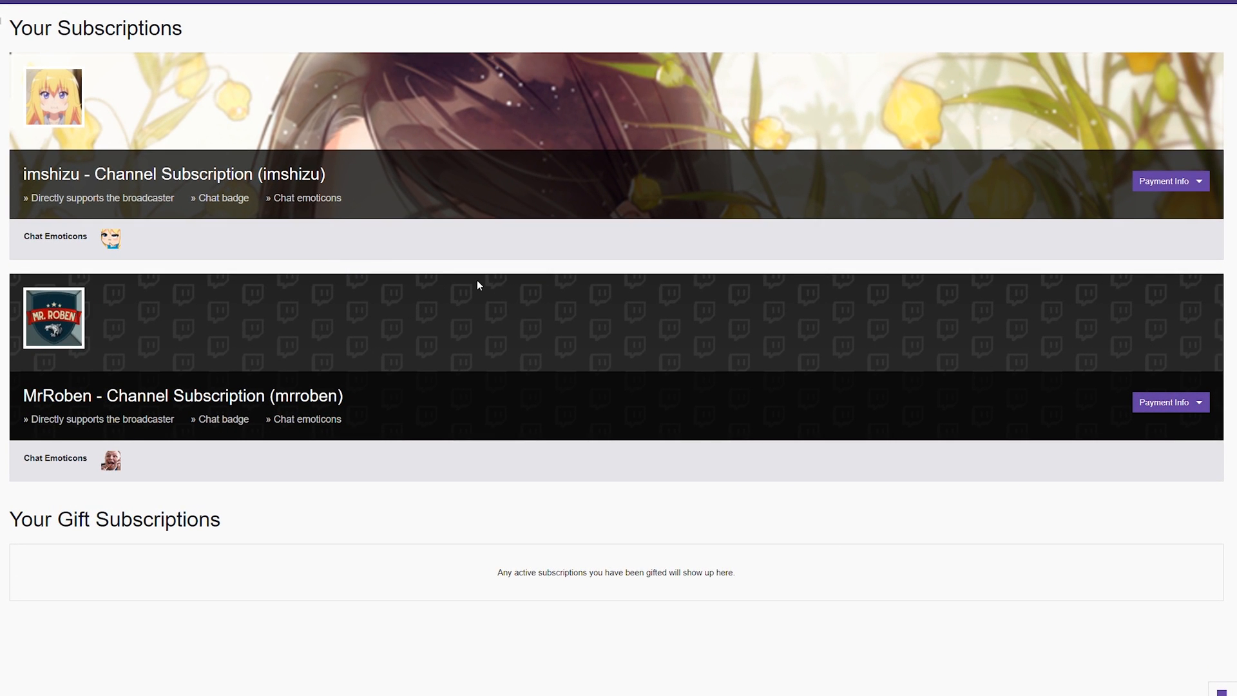
mouse_move(903, 200)
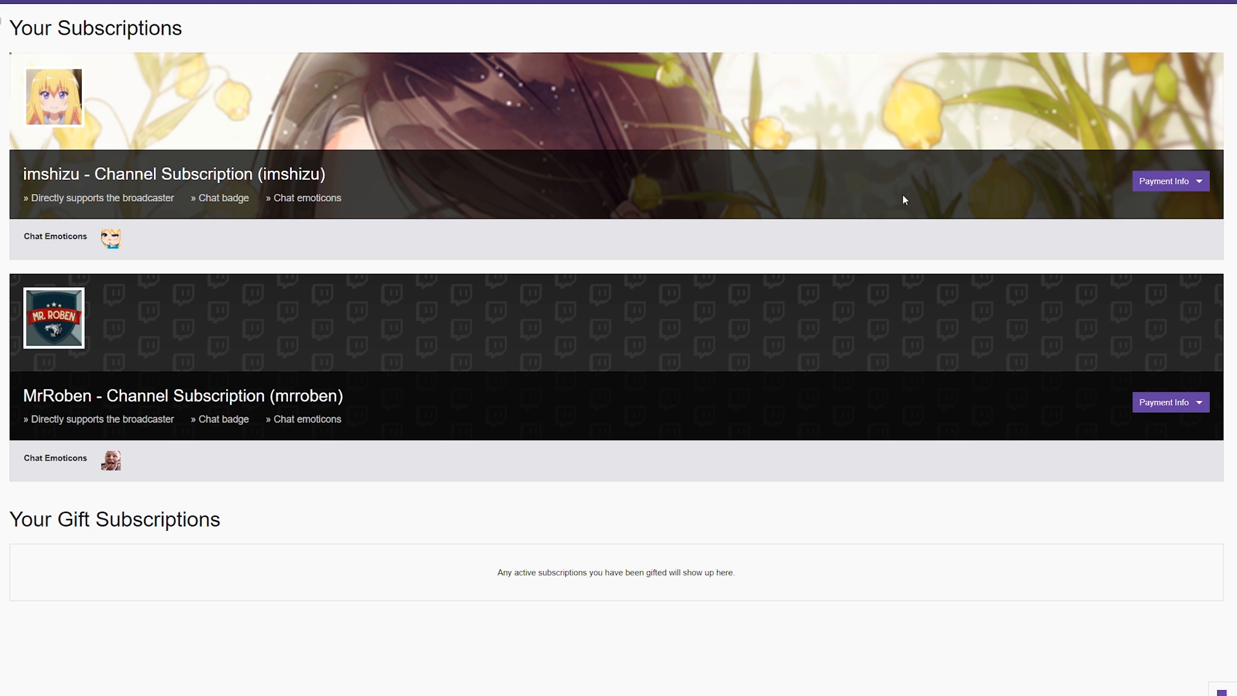
click(1169, 181)
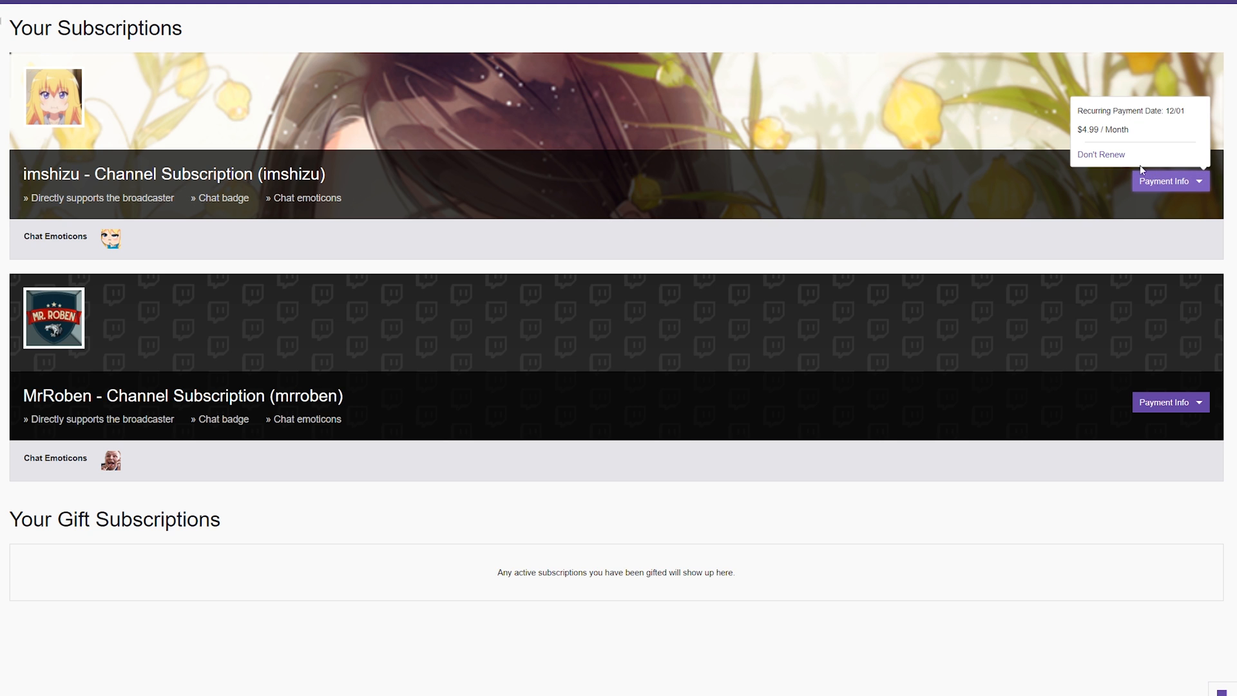
click(1099, 154)
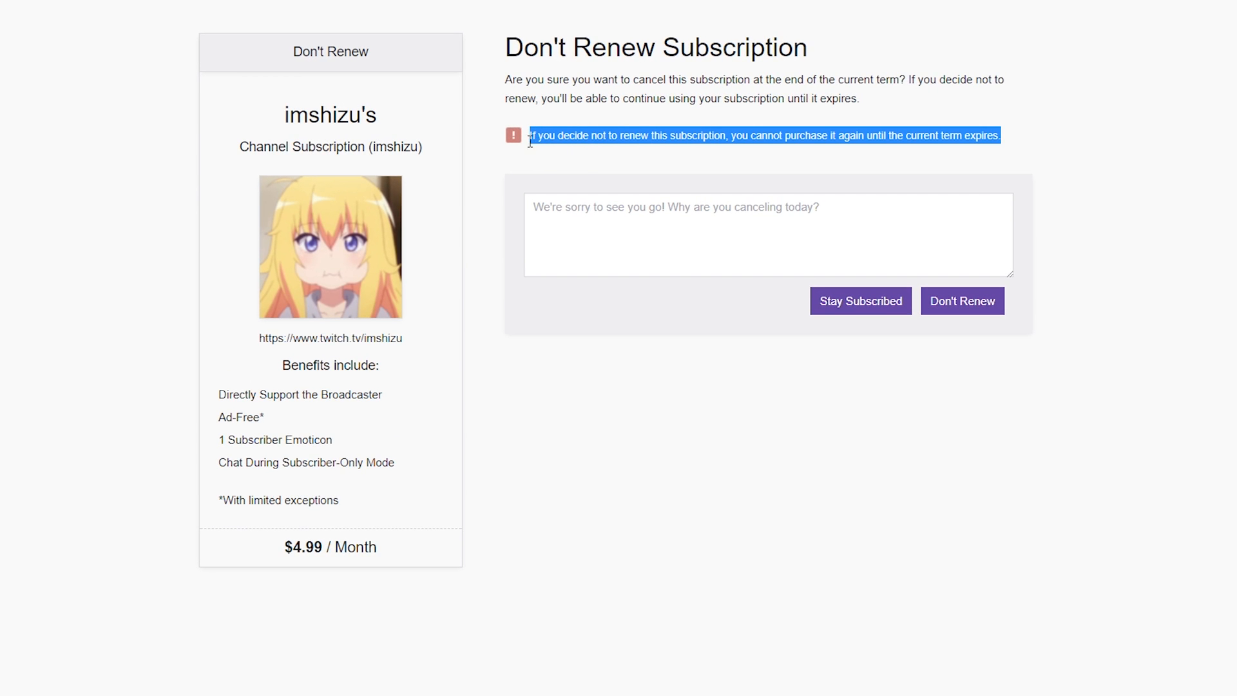
mouse_move(529, 146)
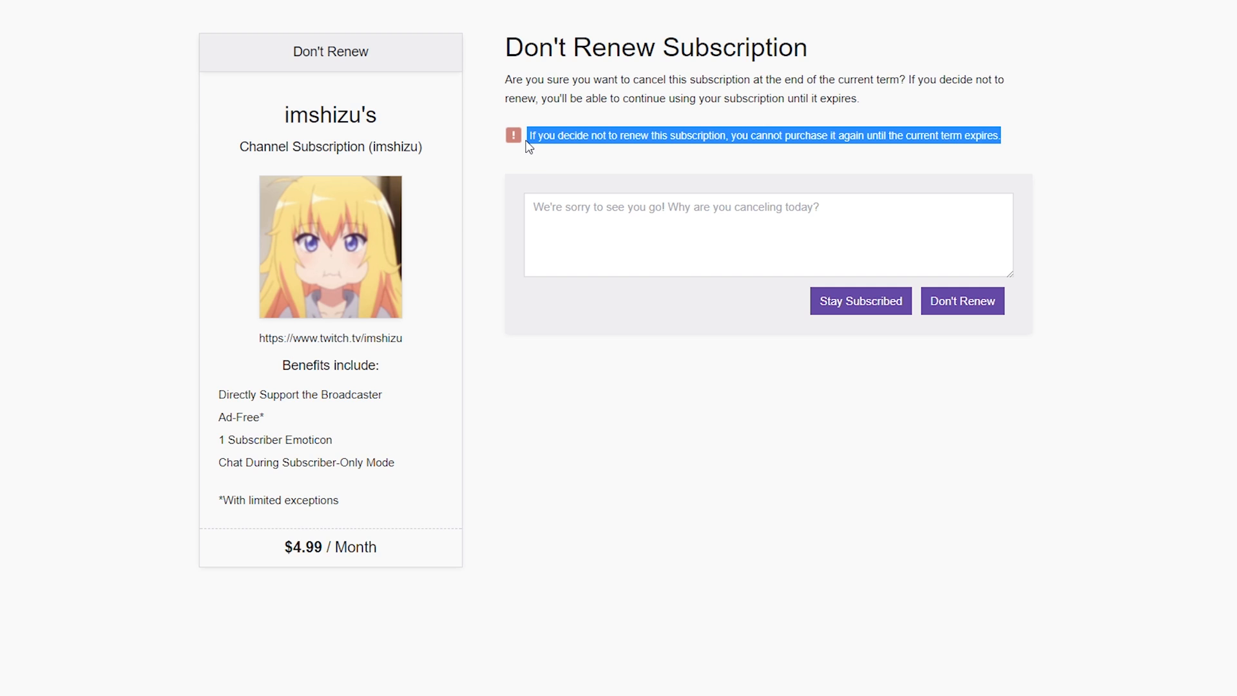
mouse_move(670, 180)
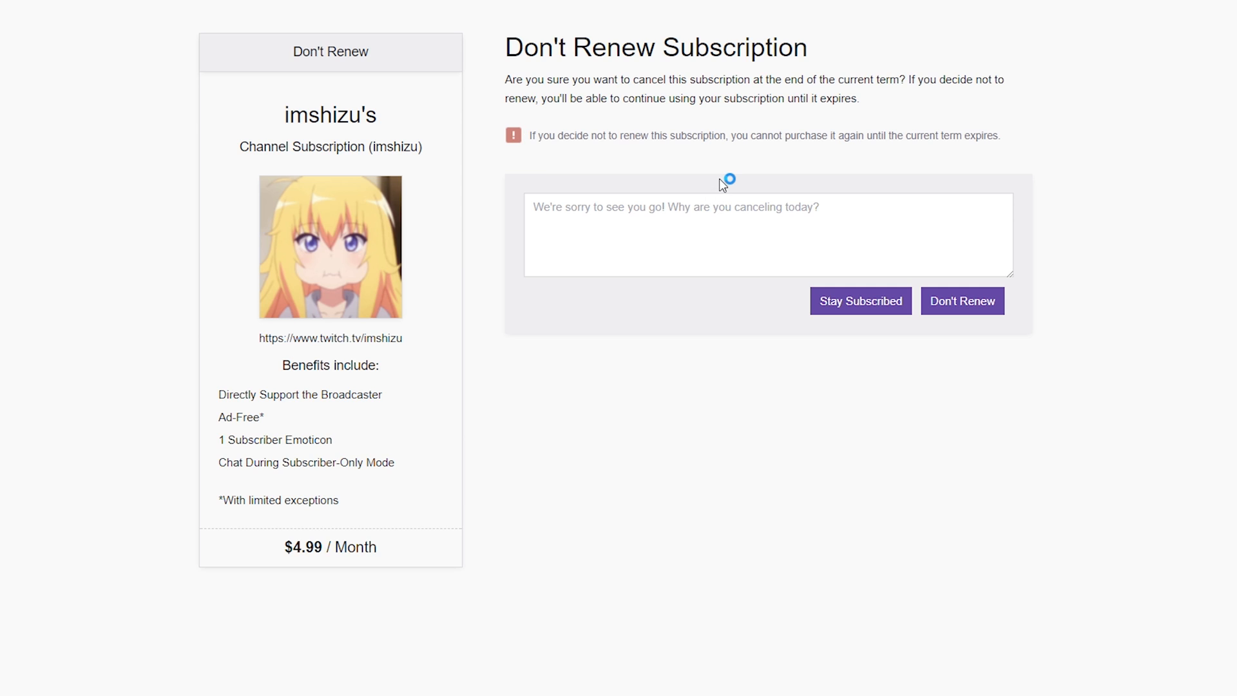
click(768, 234)
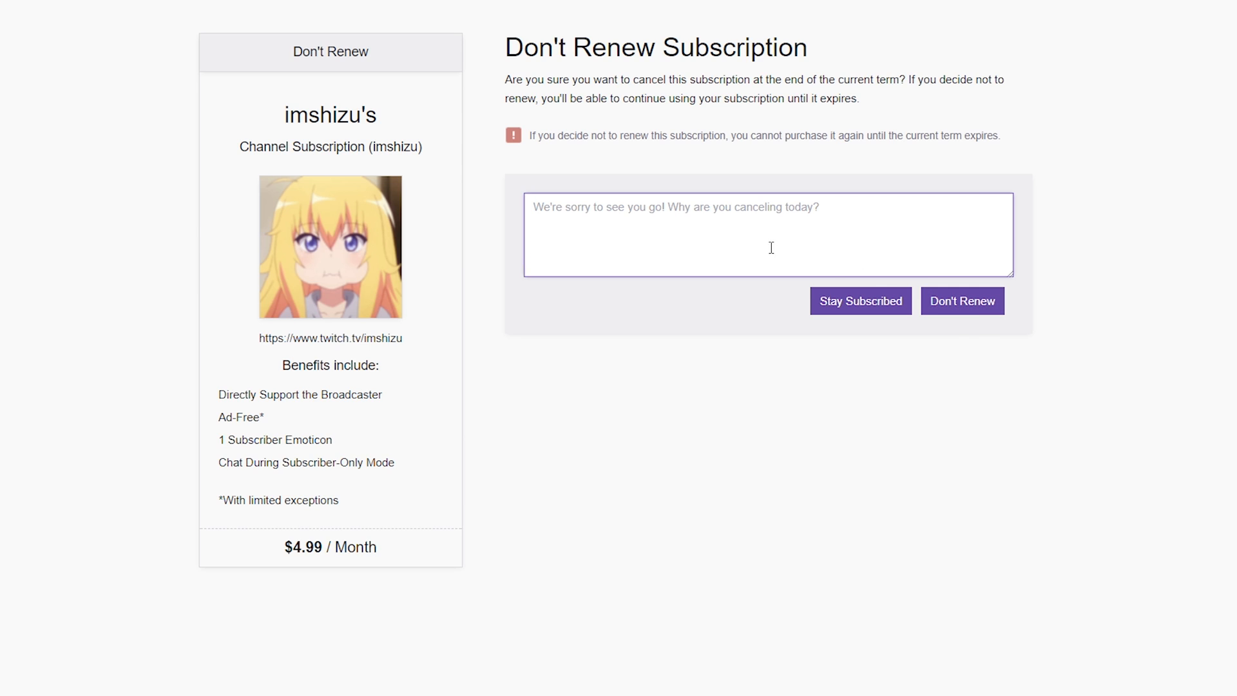
click(961, 300)
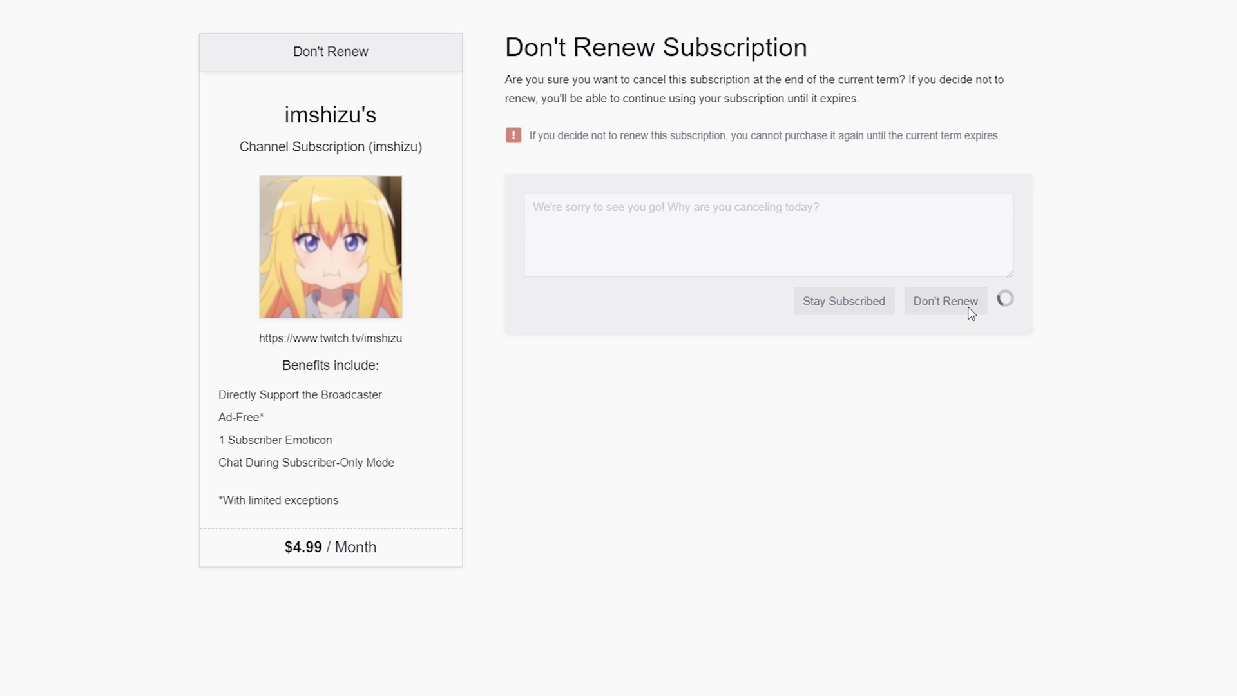
click(945, 300)
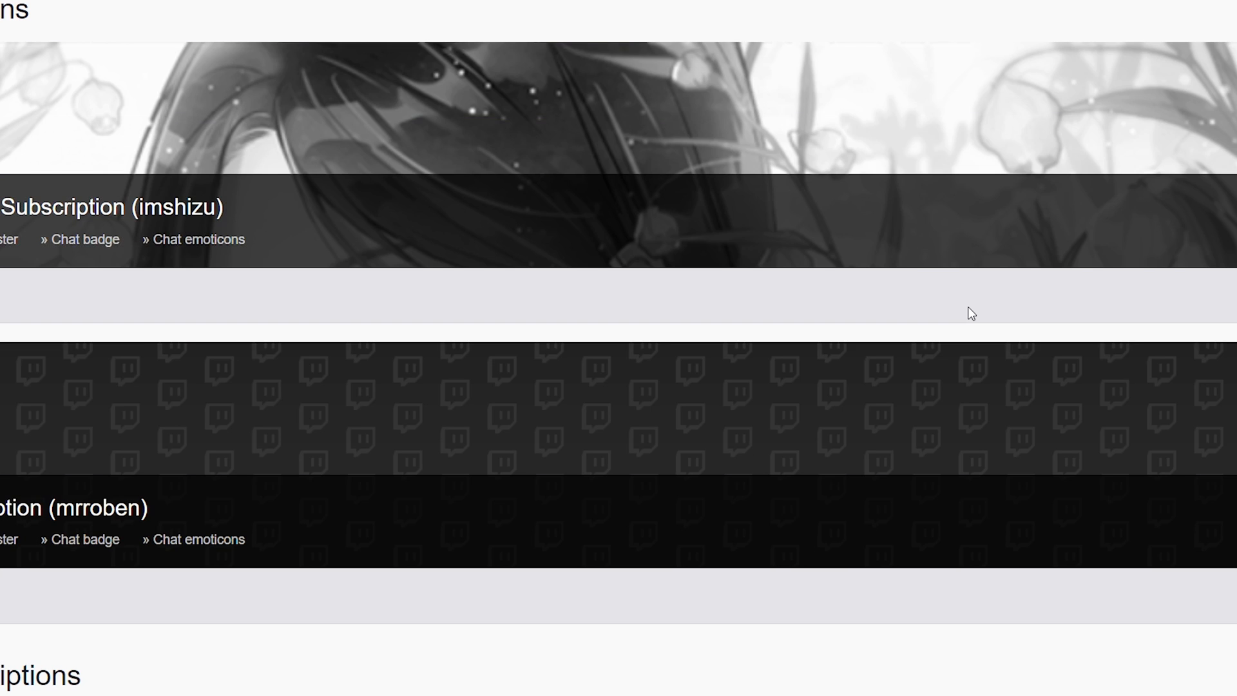
scroll(up, 3)
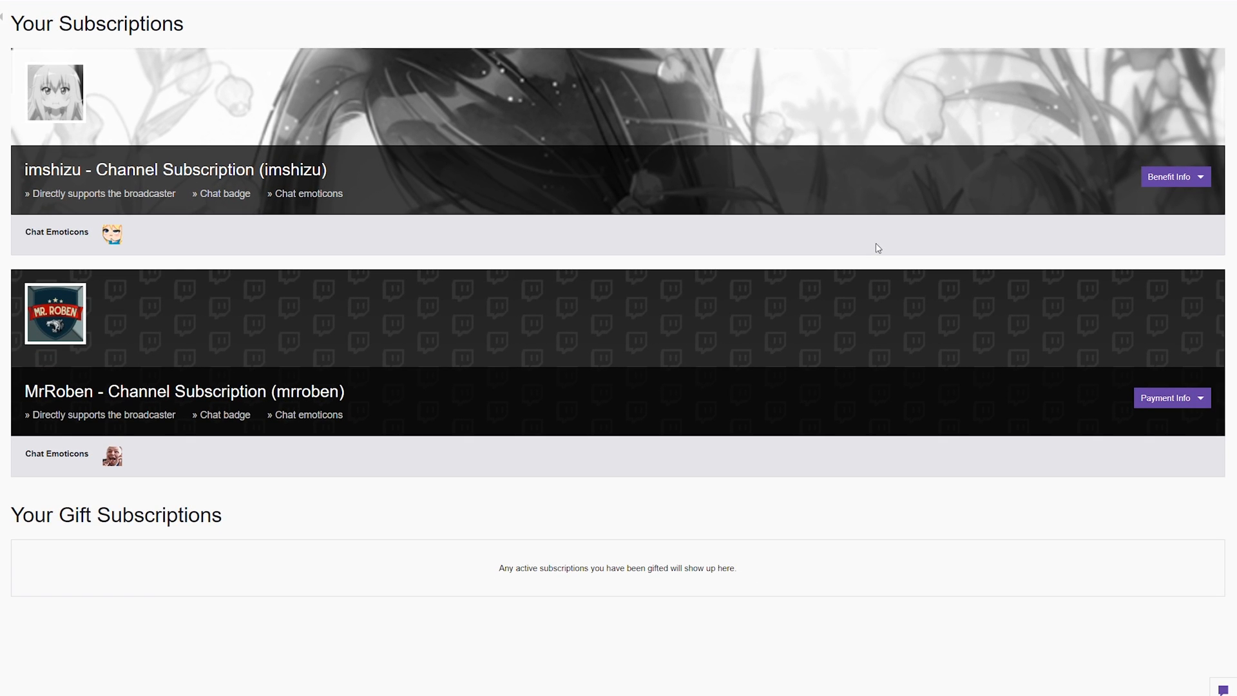